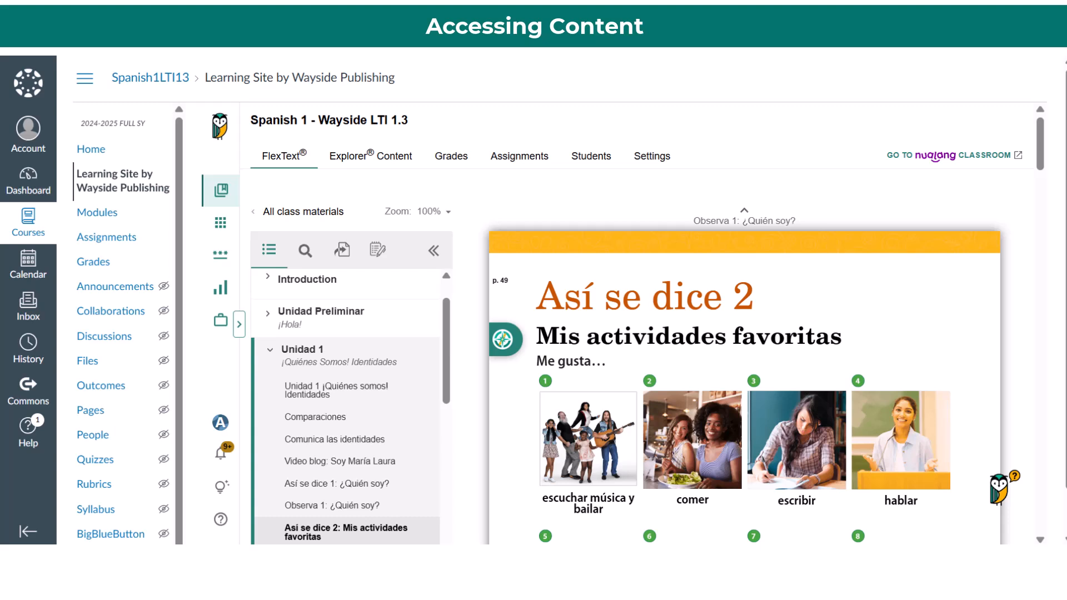
Open task 47 Pensando en las actividades favoritas in Learning Materials and scroll through it.
left_click(282, 156)
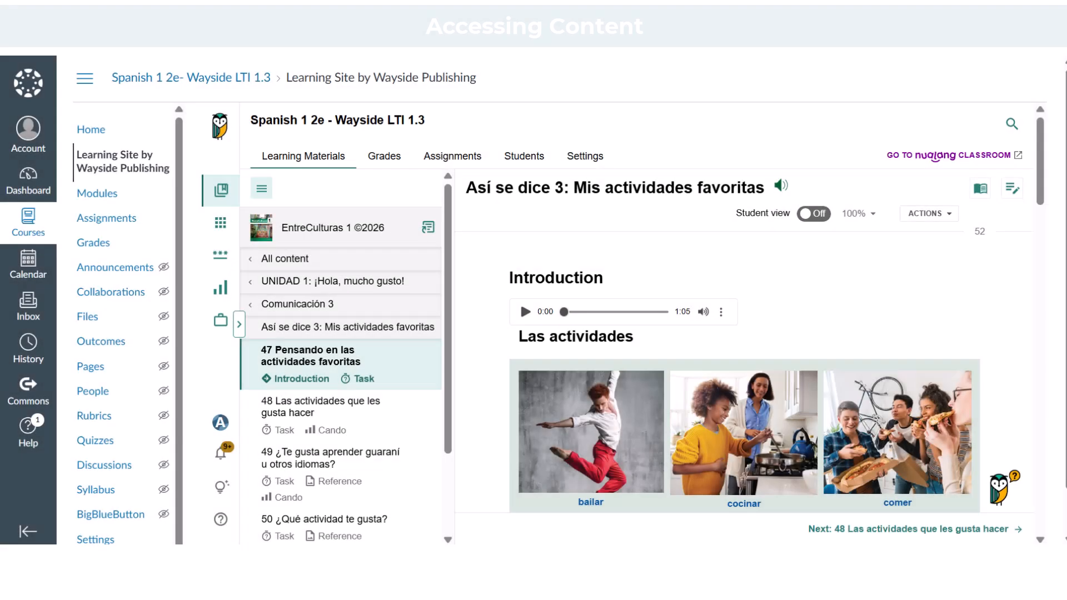
left_click(302, 156)
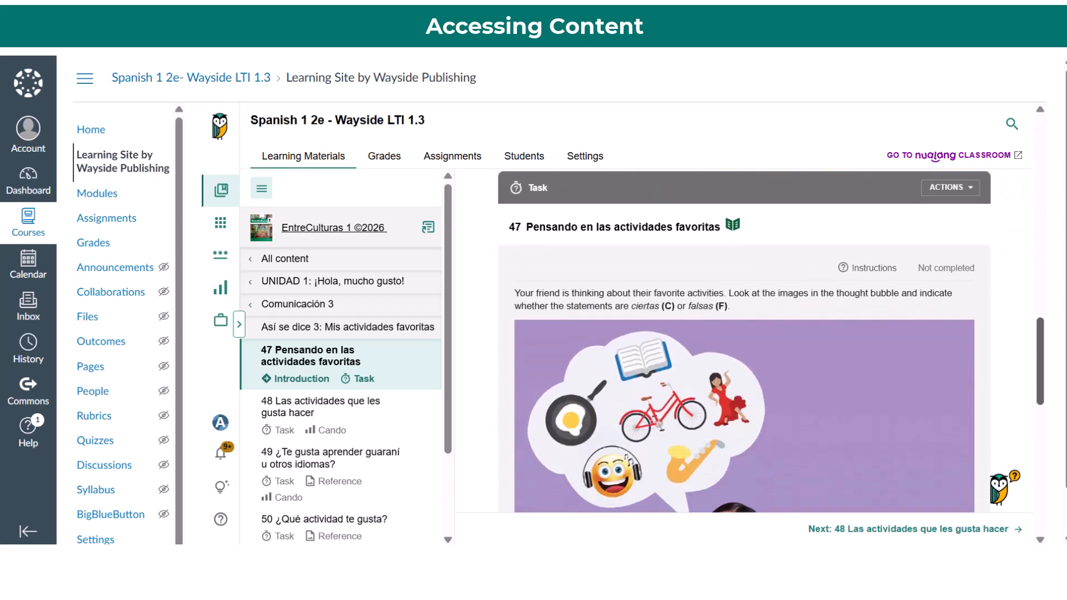
scroll("down", 3)
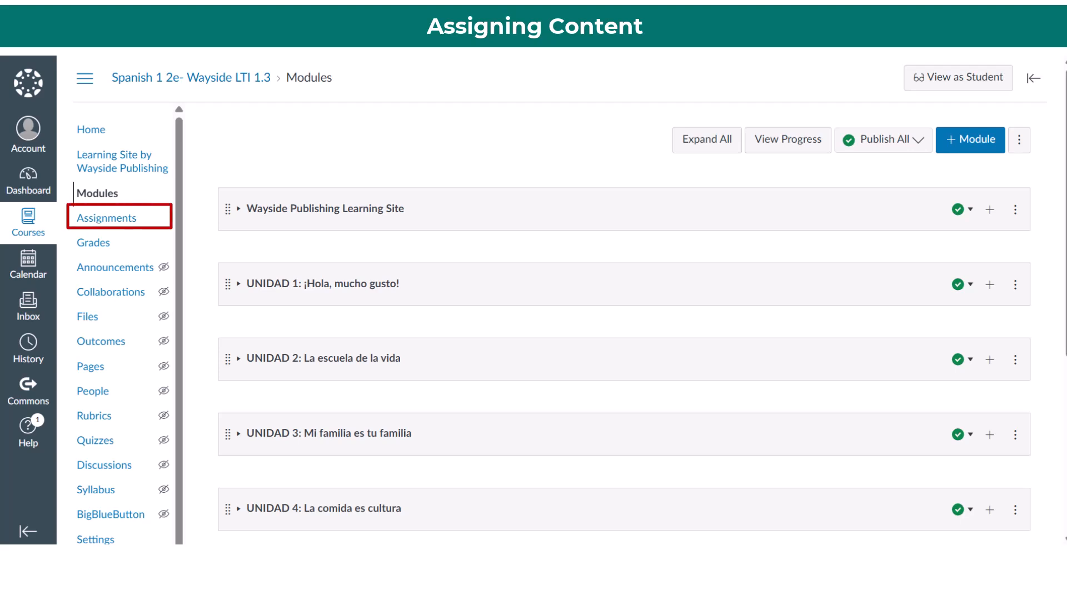
Create a new assignment from the Assignments list with Submission Type set to External Tool.
left_click(107, 216)
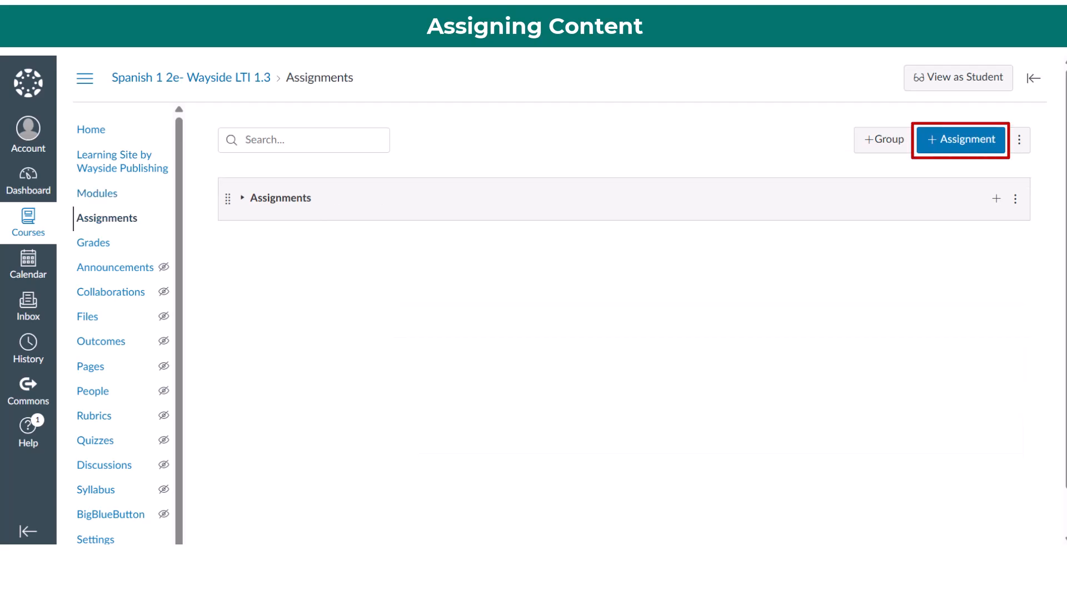
left_click(98, 193)
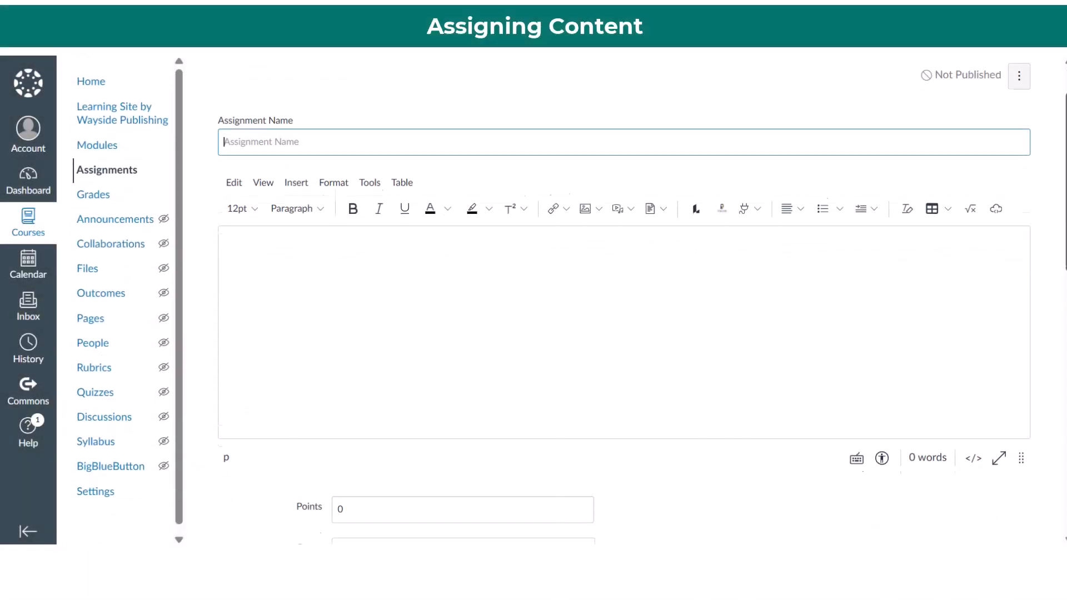
scroll("down", 3)
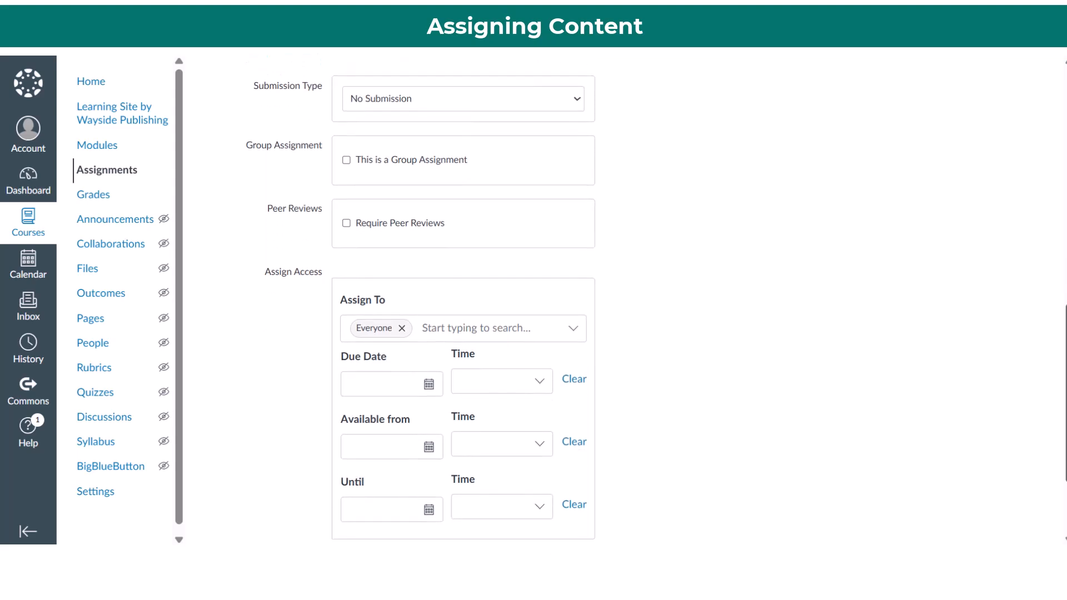
left_click(462, 99)
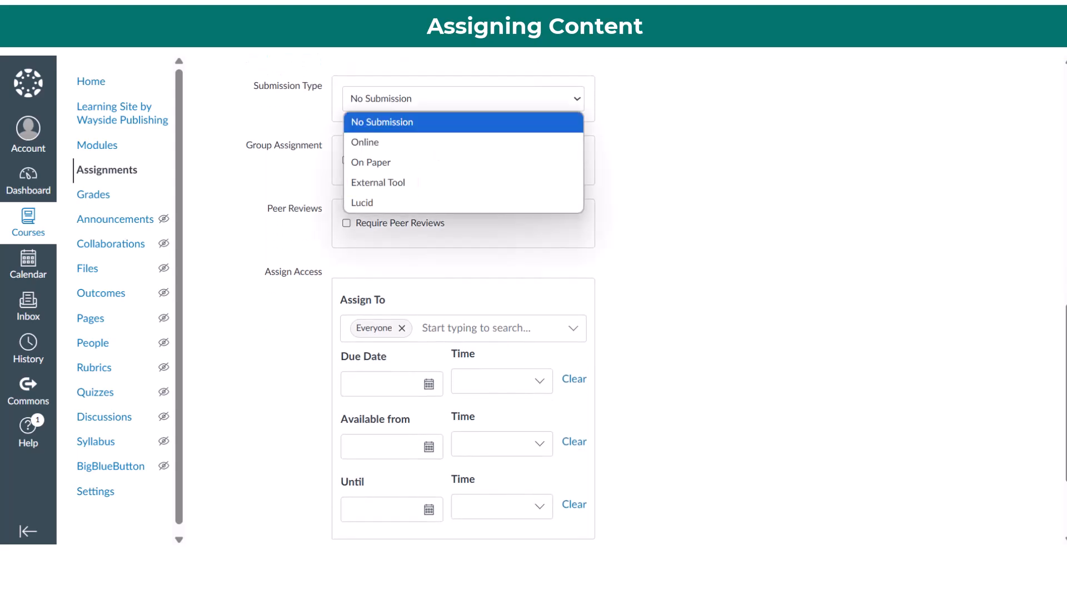
left_click(377, 182)
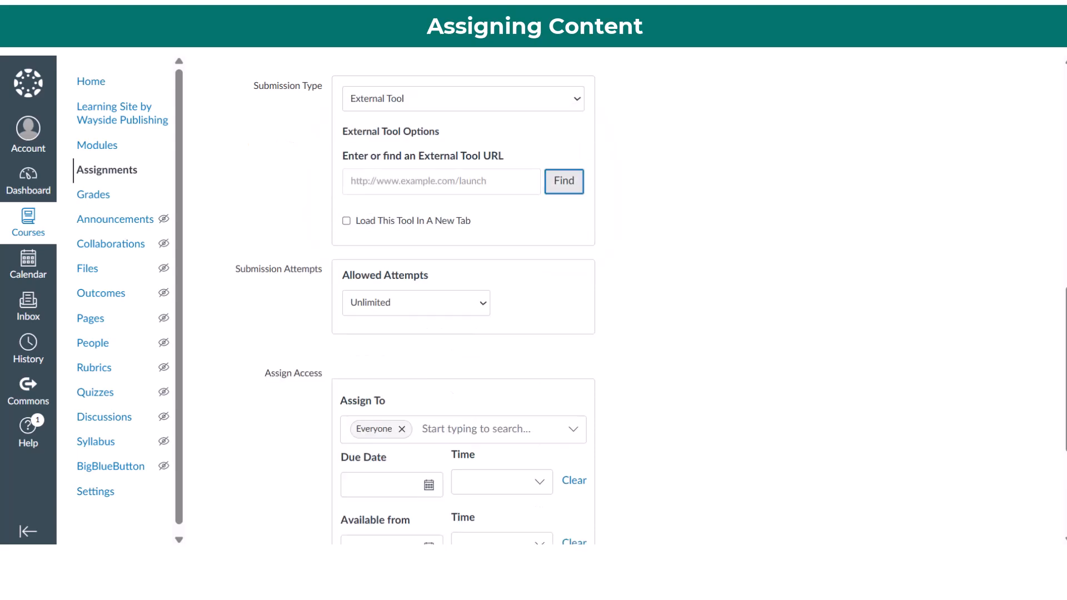
Find the Learning Site by Wayside Publishing tool and select activity 29 Quién soy en emojis after previewing it.
left_click(563, 181)
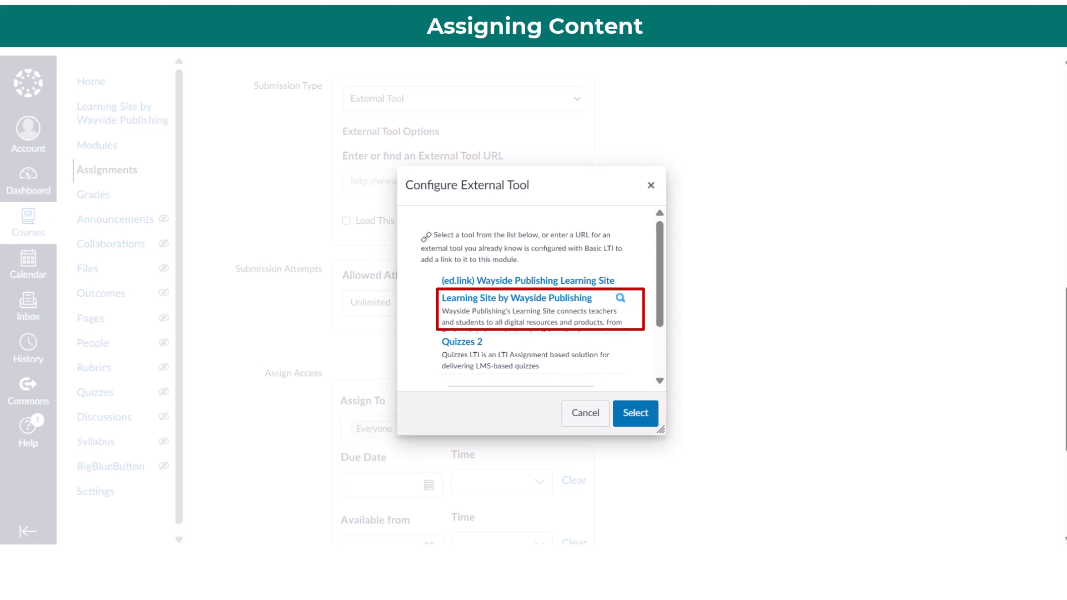
left_click(633, 414)
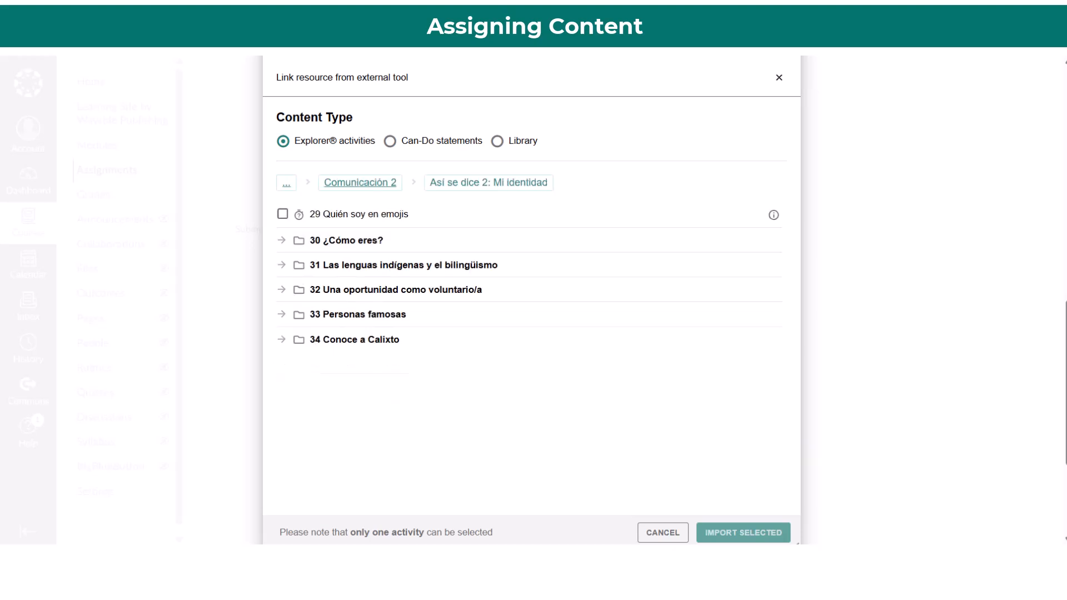
mouse_move(773, 214)
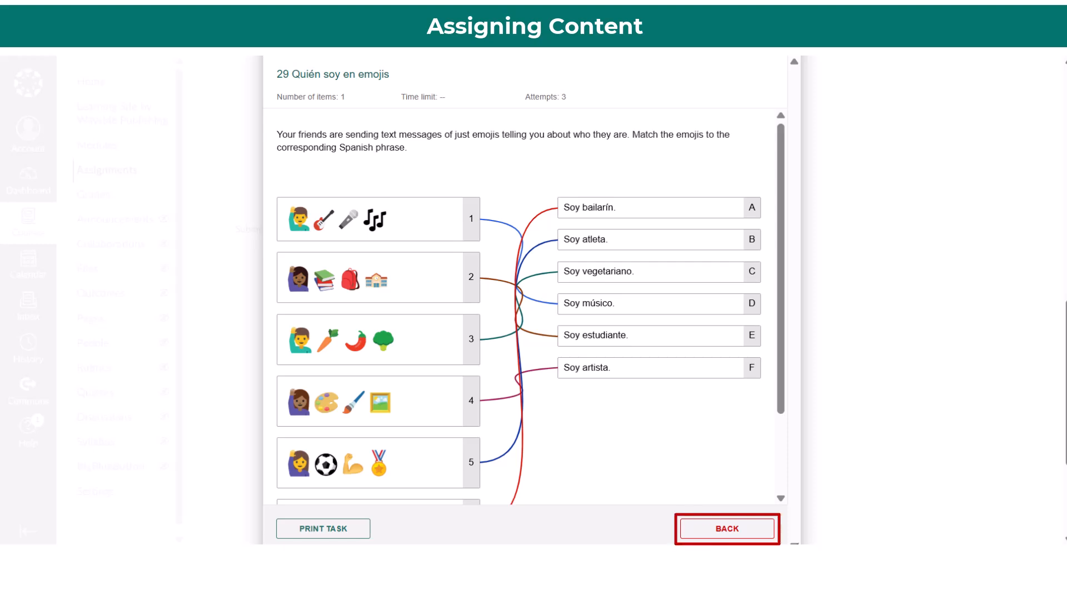
left_click(725, 529)
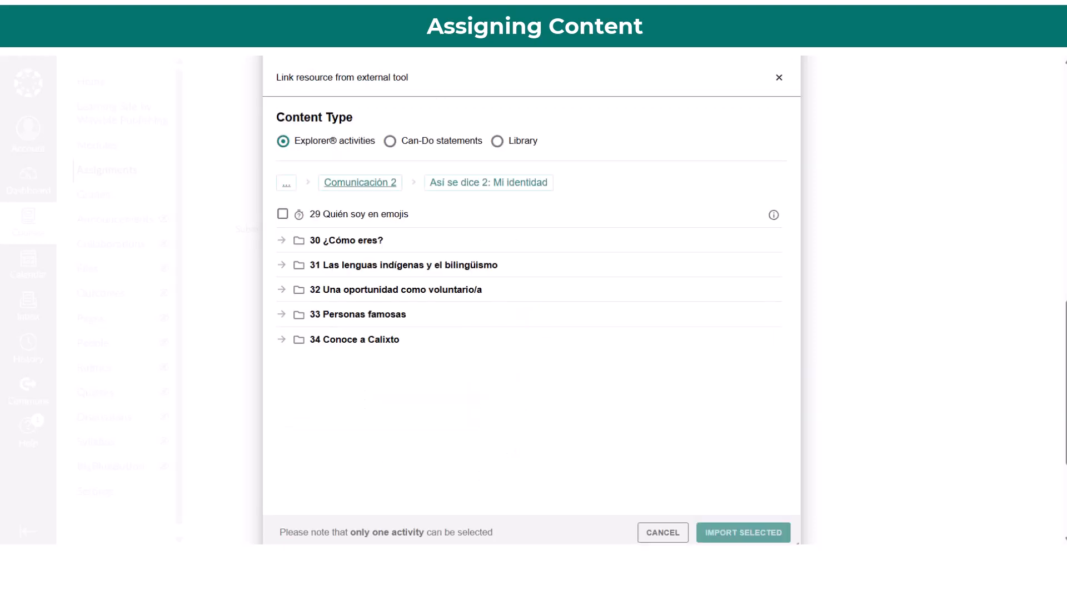
left_click(282, 214)
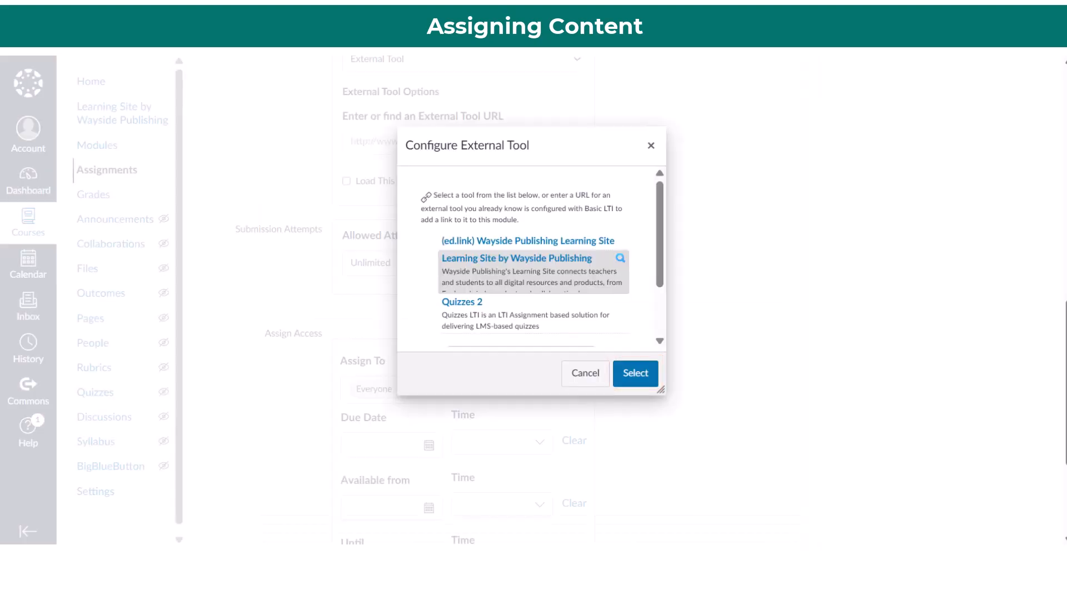
Confirm the linked Wayside tool, review points and assign access, and save the assignment.
left_click(634, 373)
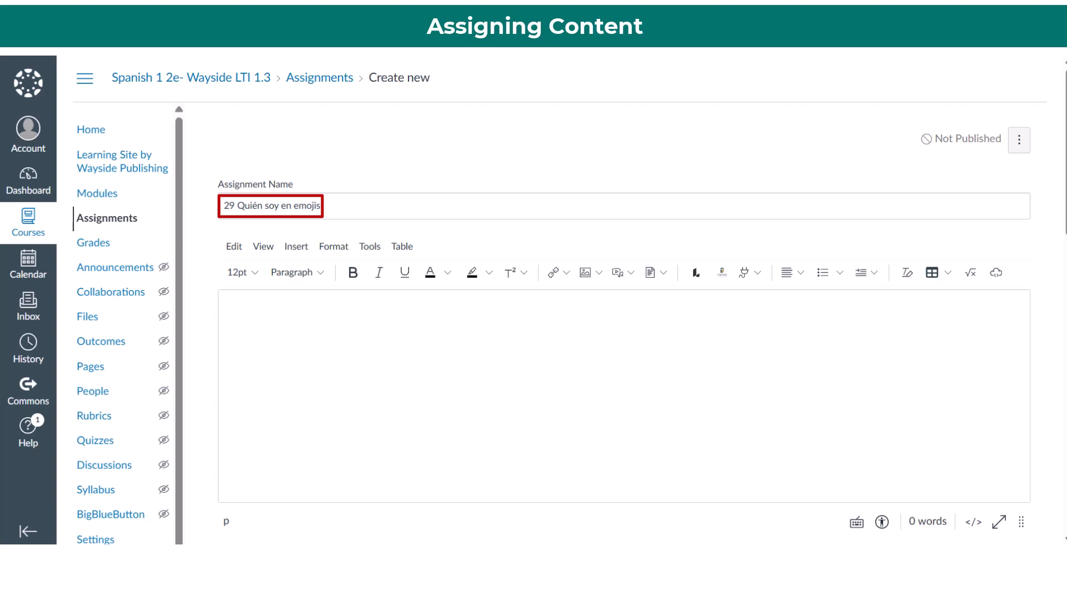
scroll("down", 3)
type("100")
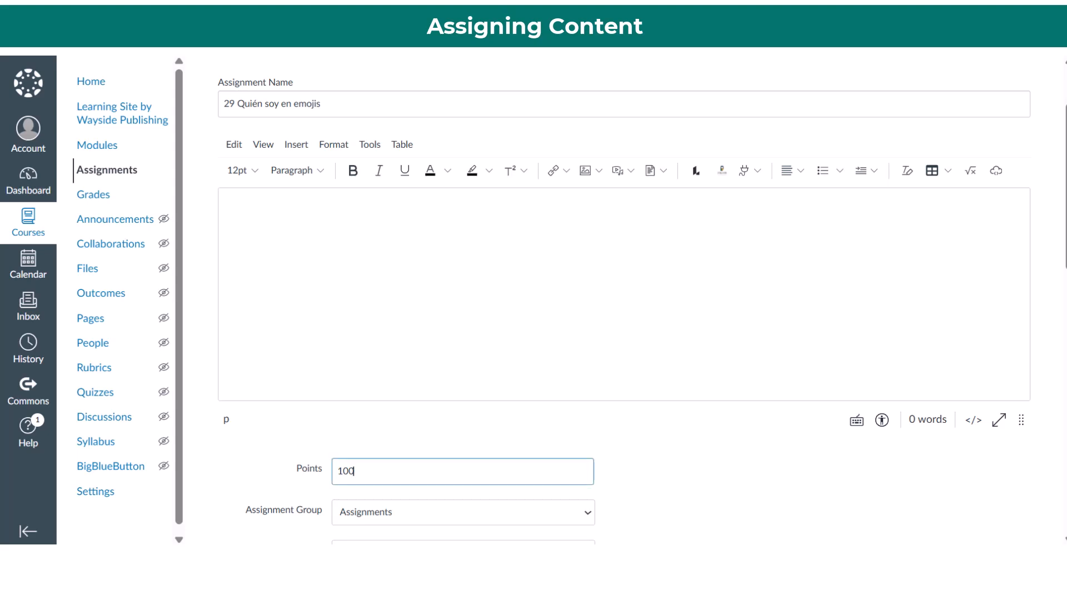
scroll("down", 3)
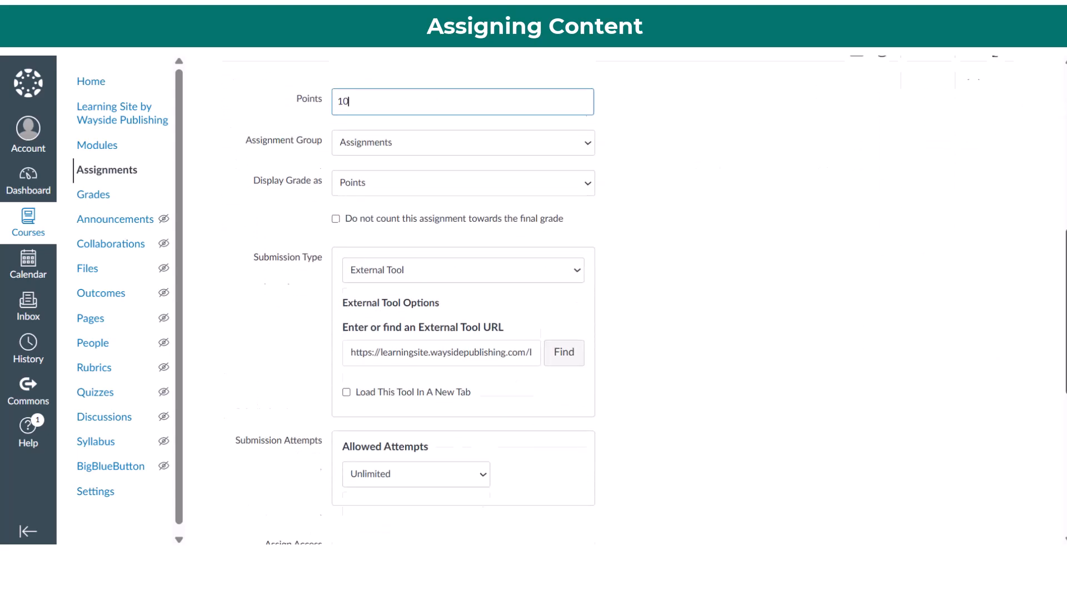
scroll("down", 3)
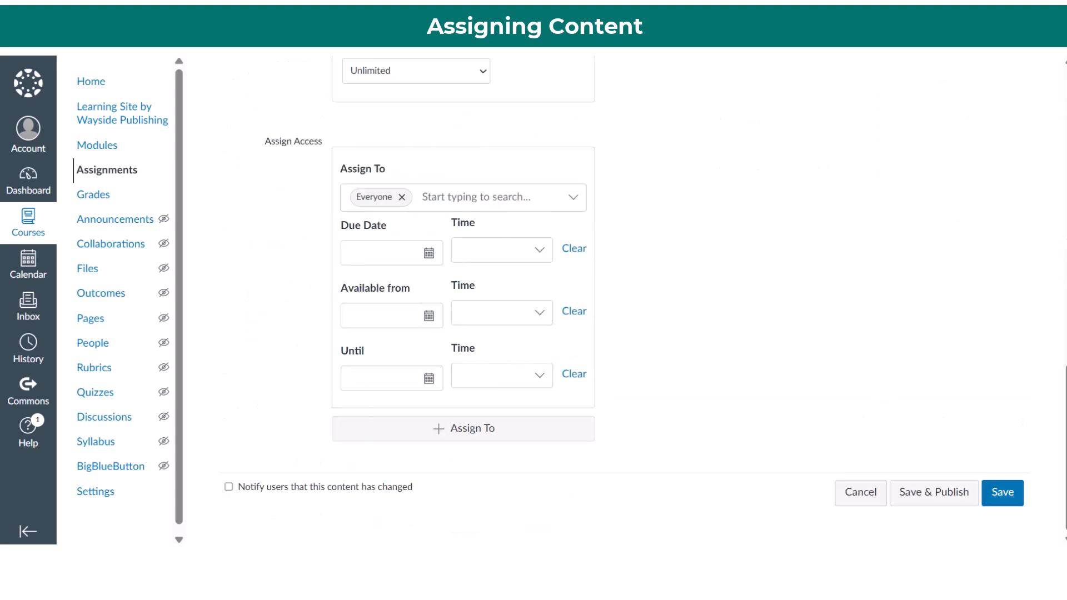
left_click(501, 248)
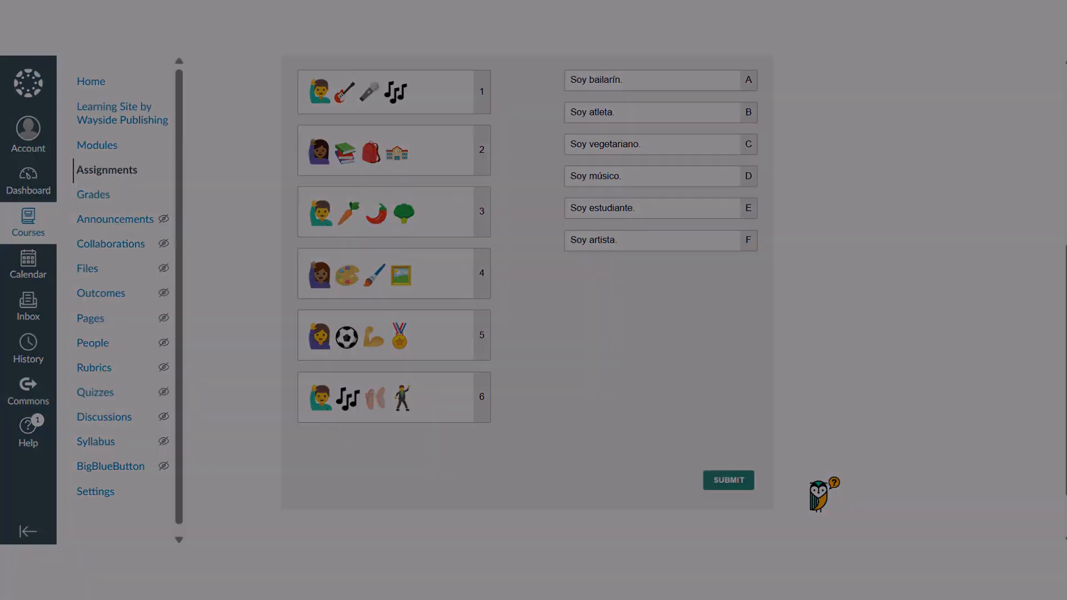
As a student, open the Spanish 1 2e course and the 29 Quién soy en emojis to-do assignment.
left_click(28, 265)
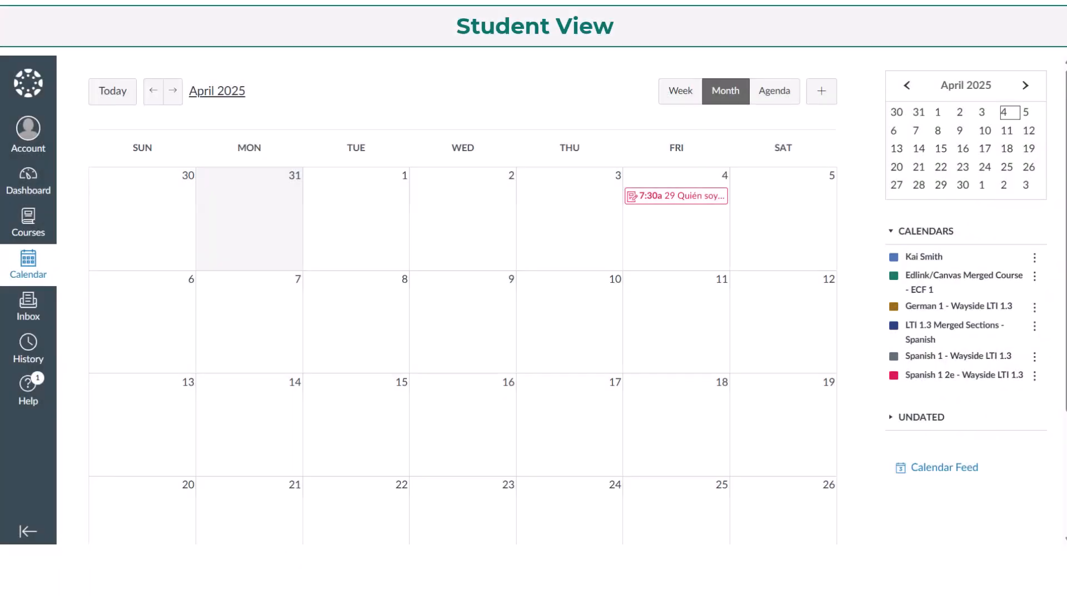
left_click(674, 195)
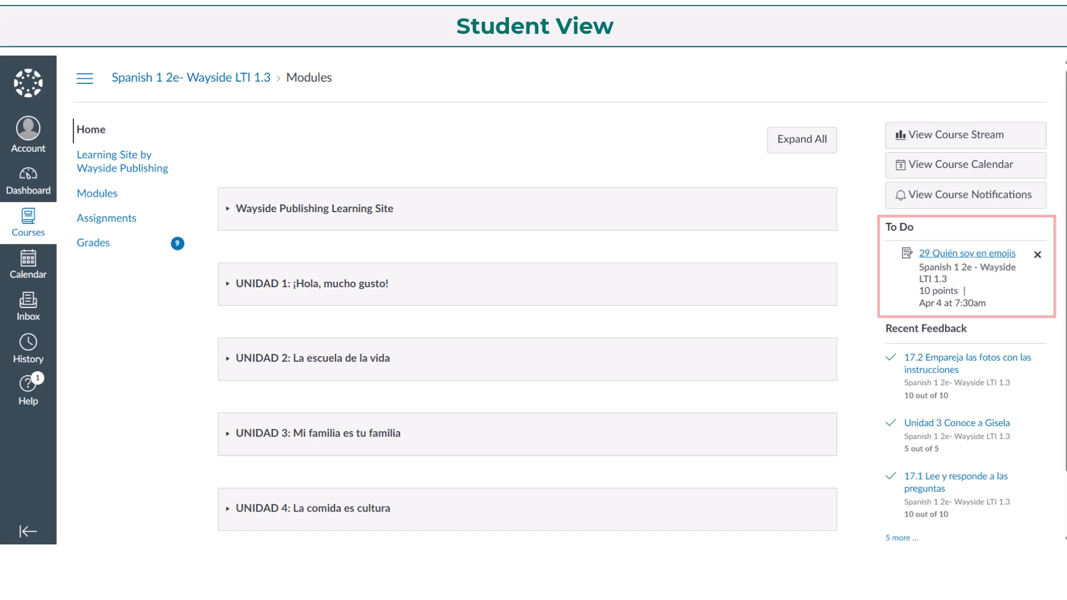
left_click(966, 253)
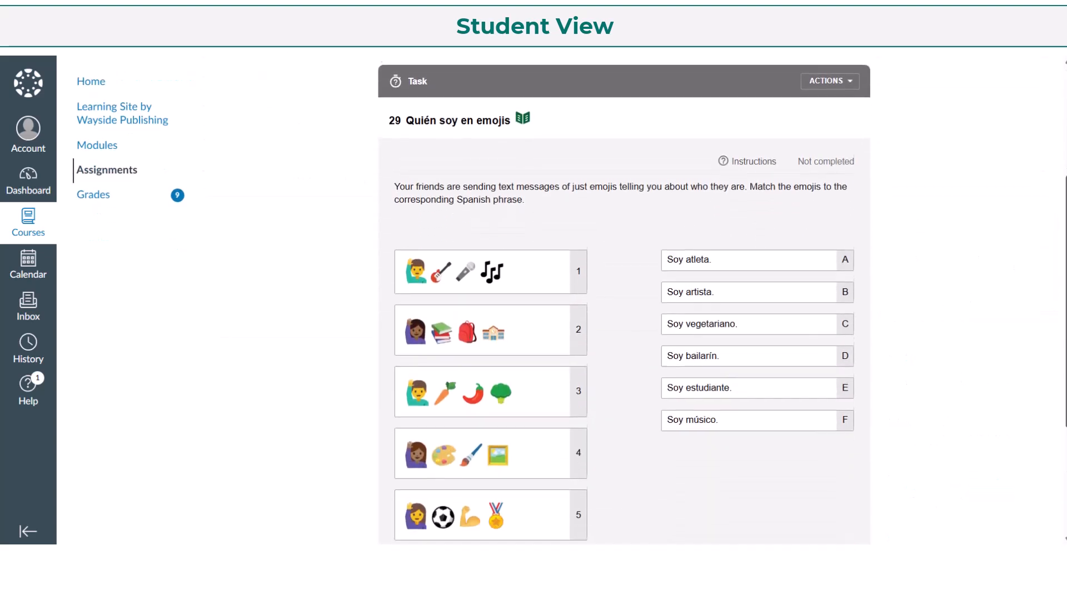
scroll("down", 3)
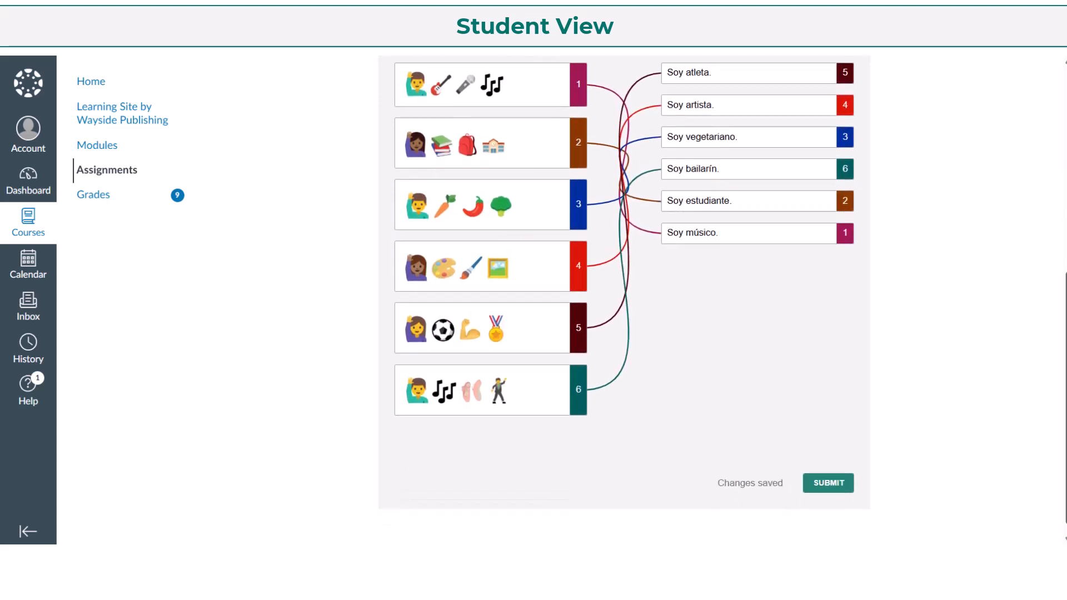
scroll("down", 3)
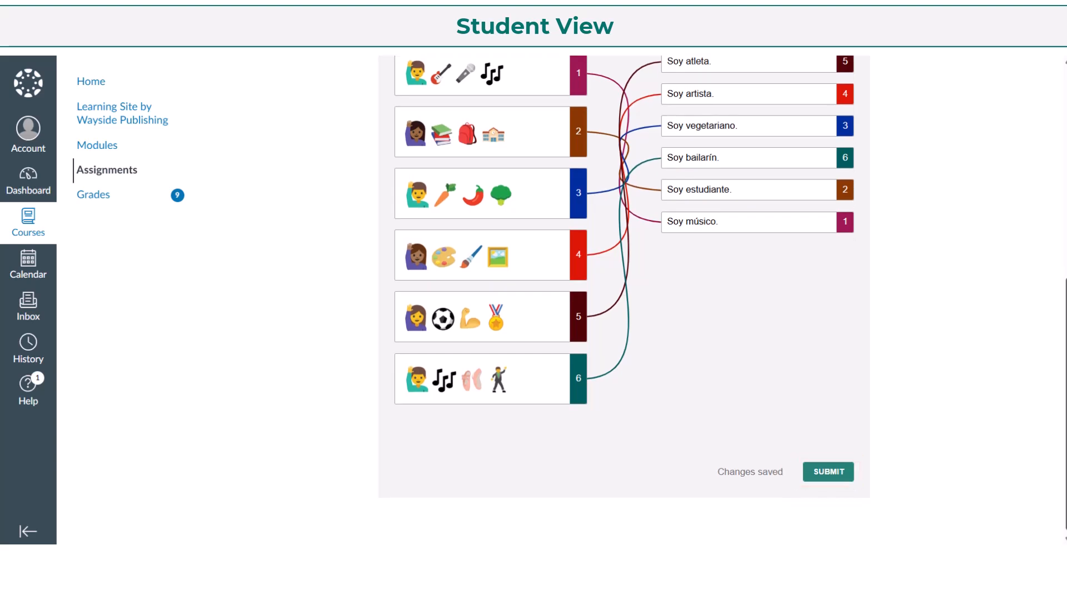
Submit the completed matching results and confirm in the Take Notice dialog.
left_click(826, 471)
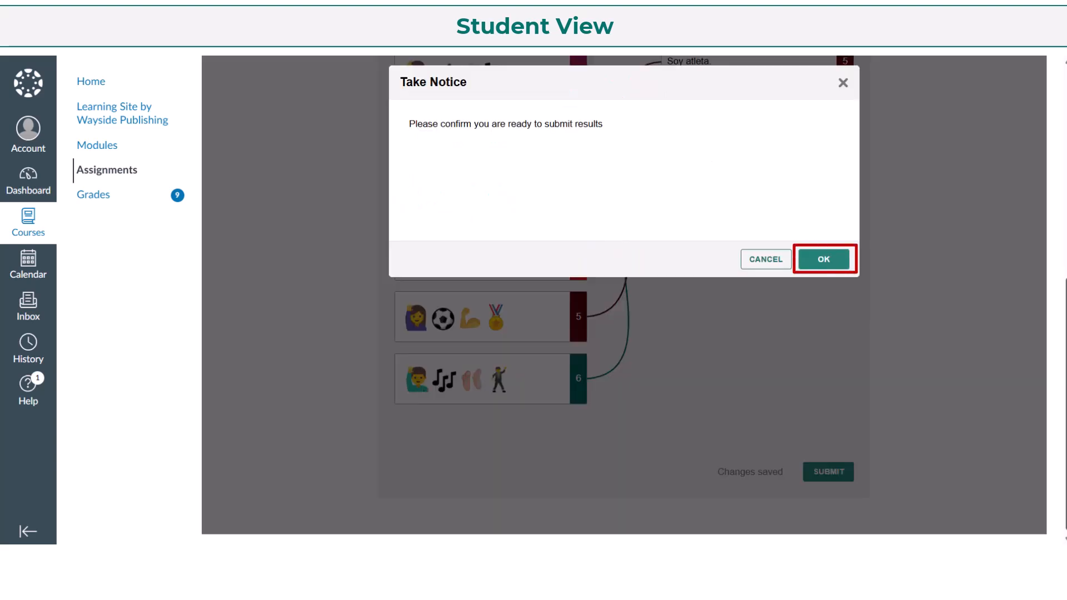
left_click(822, 259)
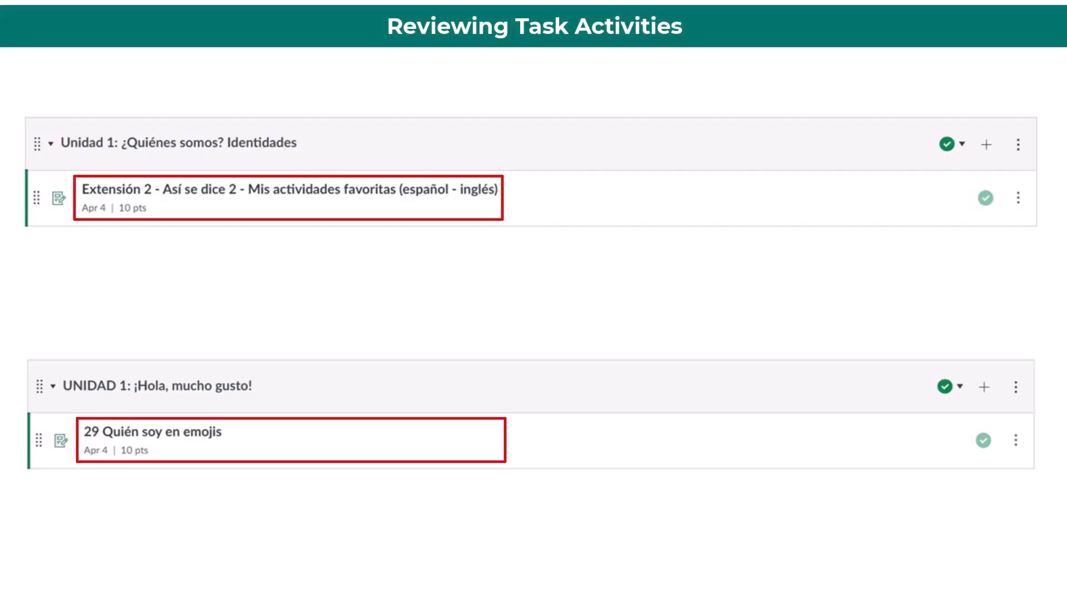
Open the Extensión 2 task's grades and the second student's attempt for grading.
left_click(289, 189)
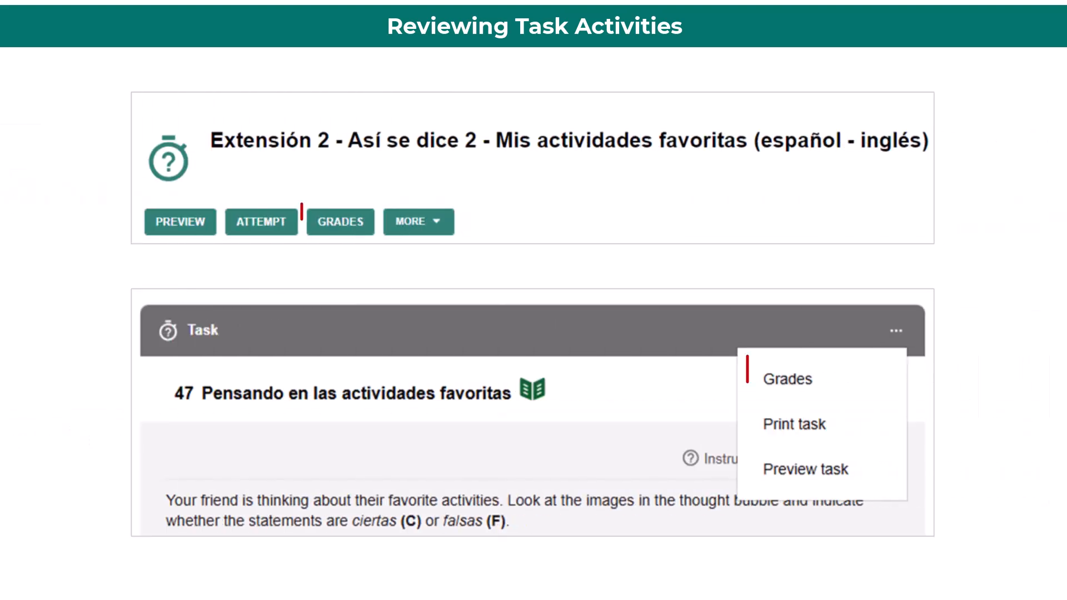
left_click(785, 379)
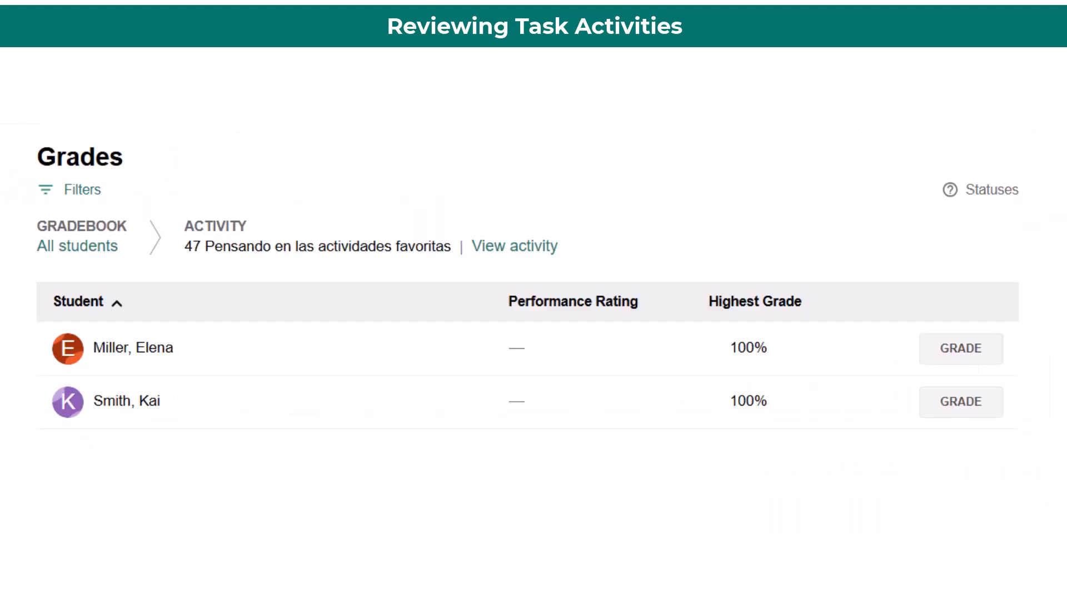
mouse_move(746, 348)
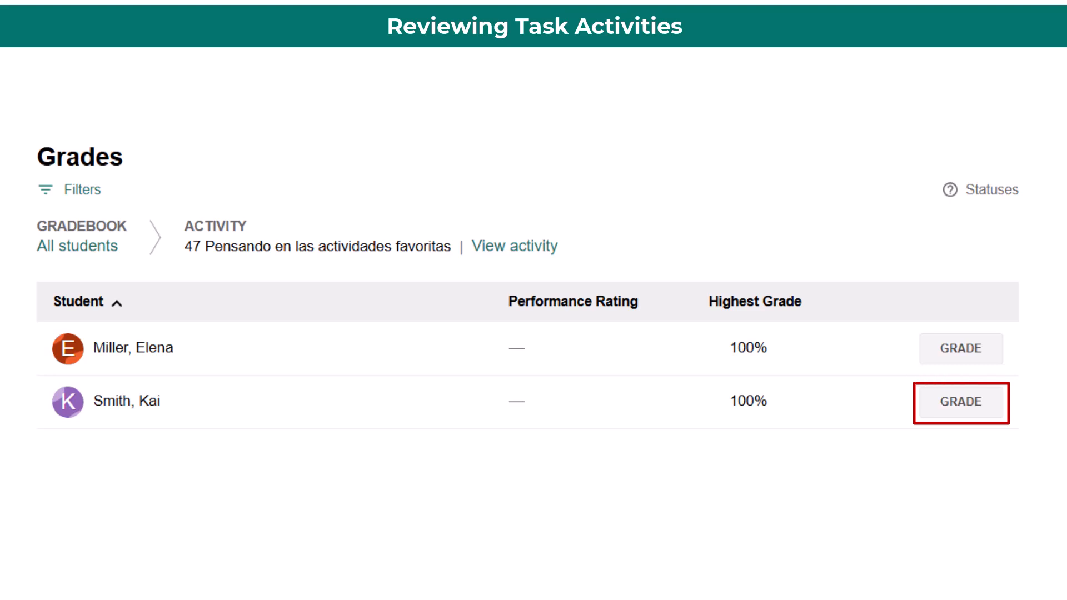
left_click(959, 401)
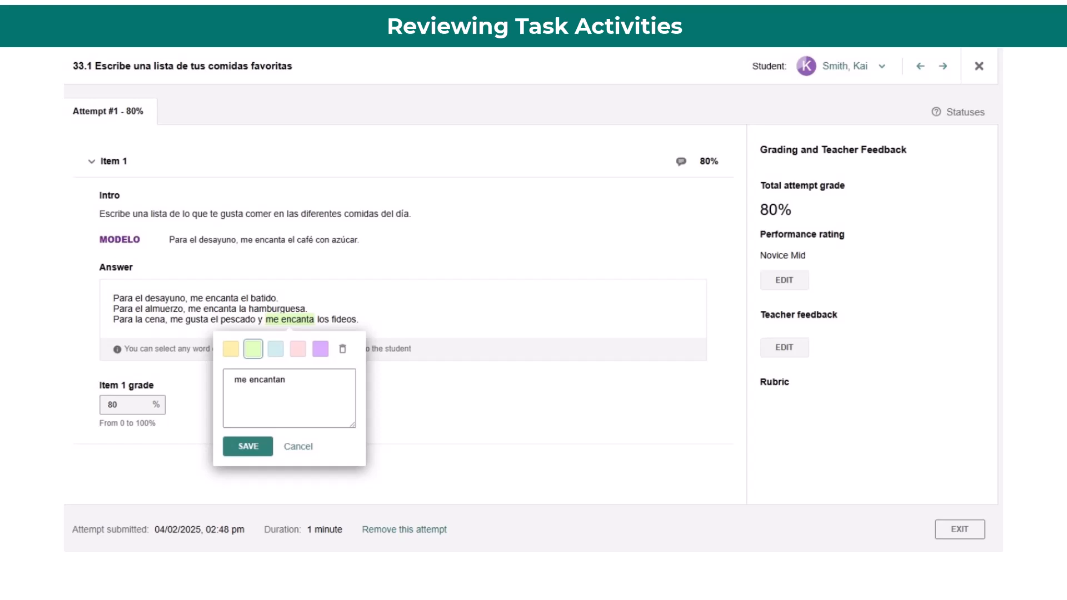
Save the 'me encantan' correction comment on the highlighted phrase.
left_click(783, 348)
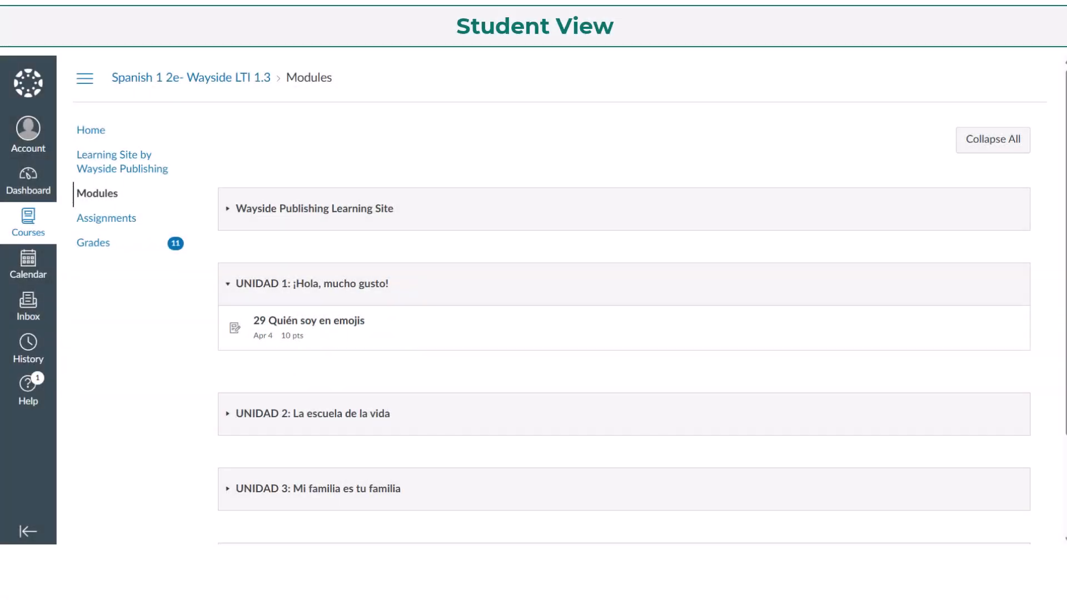
Open 29 Quién soy en emojis from Modules, view its grade details, and return to Modules.
left_click(308, 327)
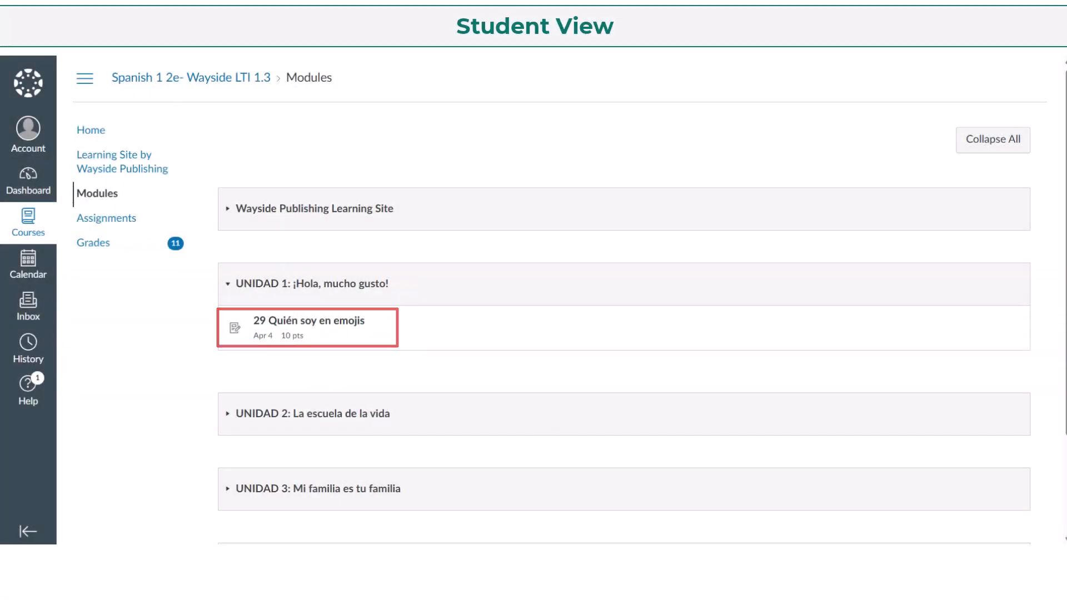
left_click(305, 320)
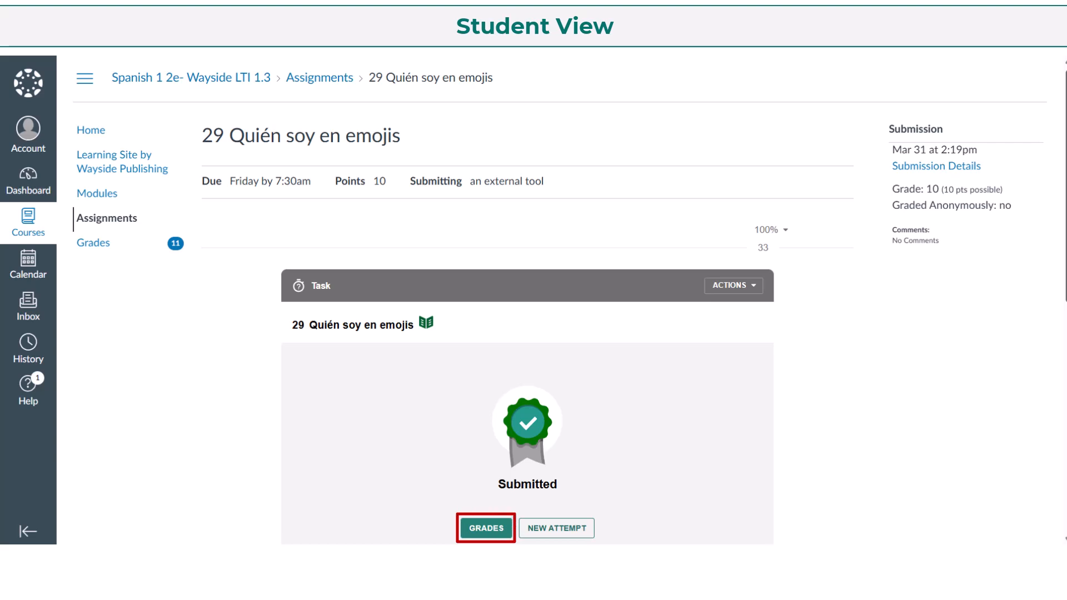
left_click(486, 528)
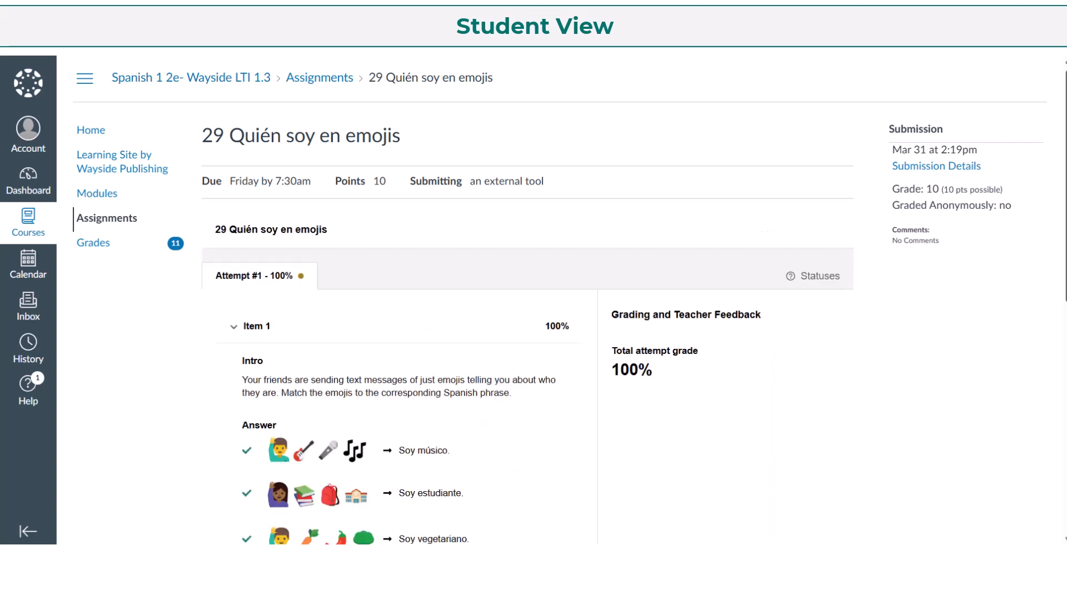
left_click(96, 194)
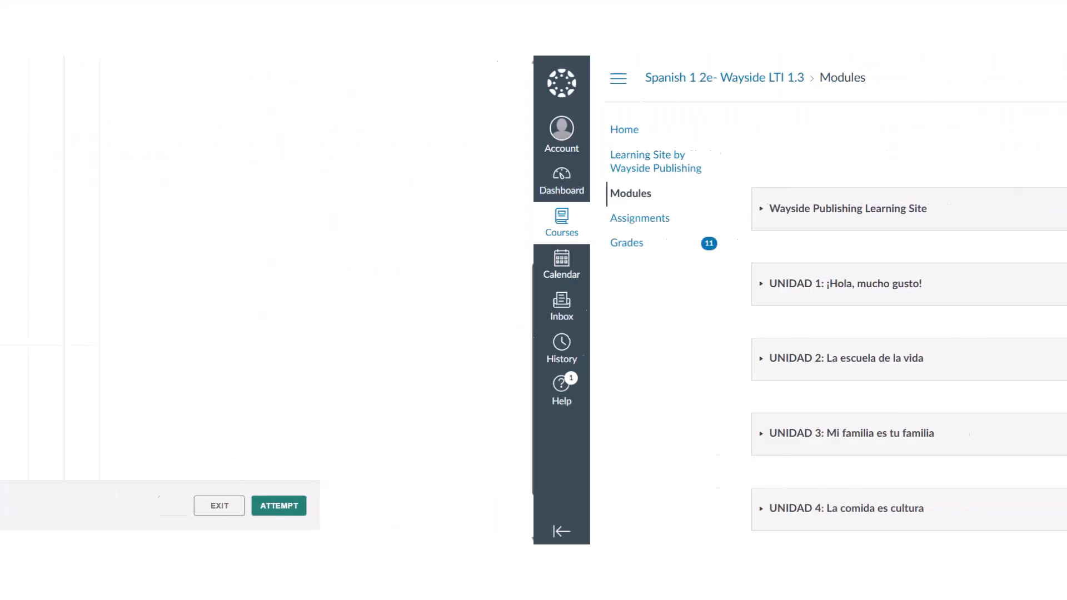
Open the course's Learning Site by Wayside Publishing page and view the student's Grades tab.
left_click(278, 506)
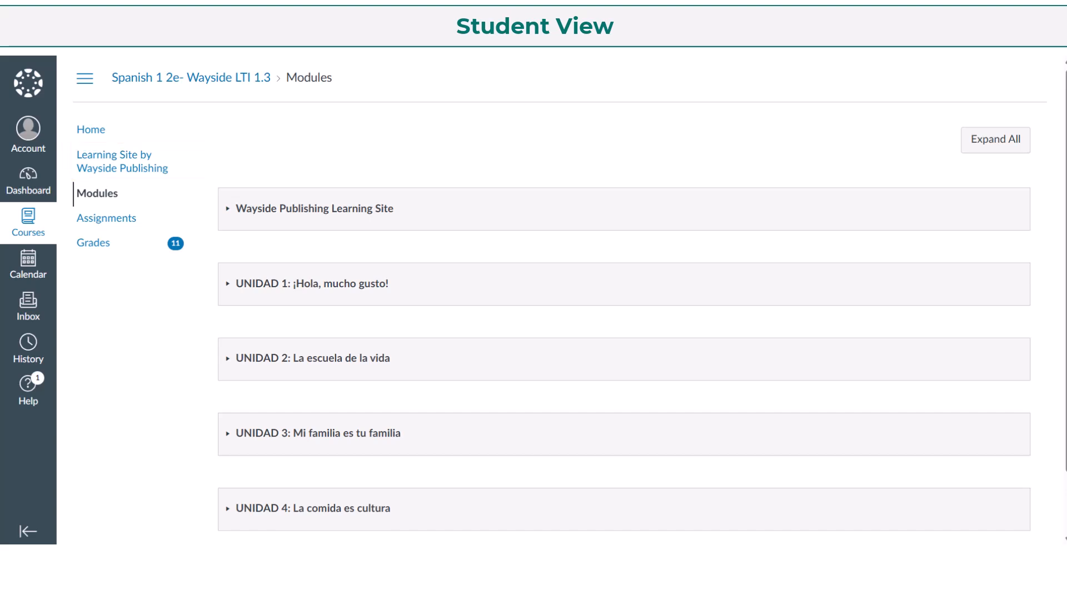
left_click(123, 161)
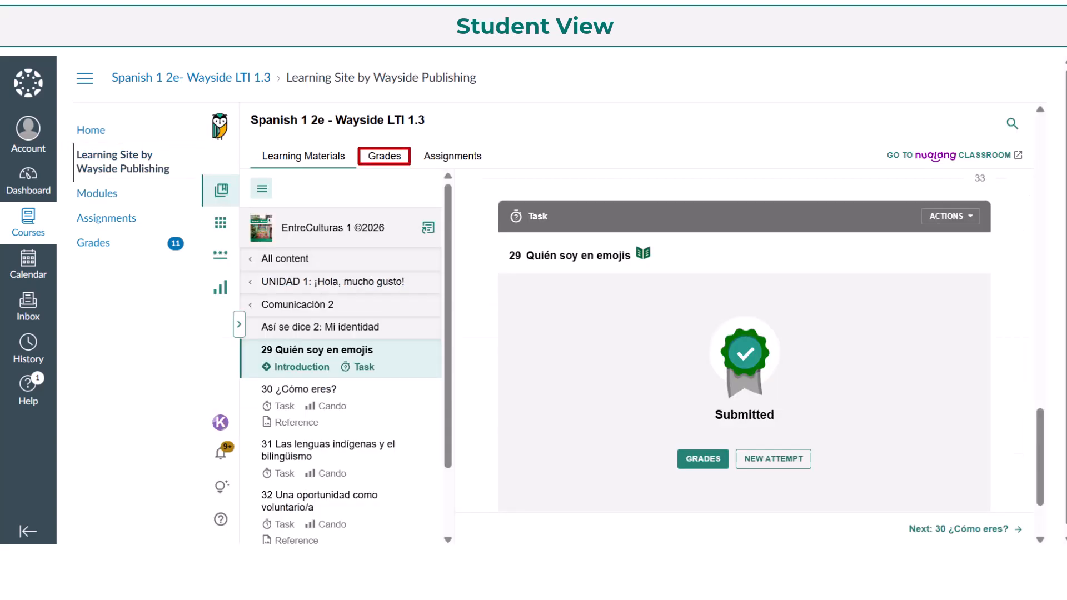
left_click(383, 156)
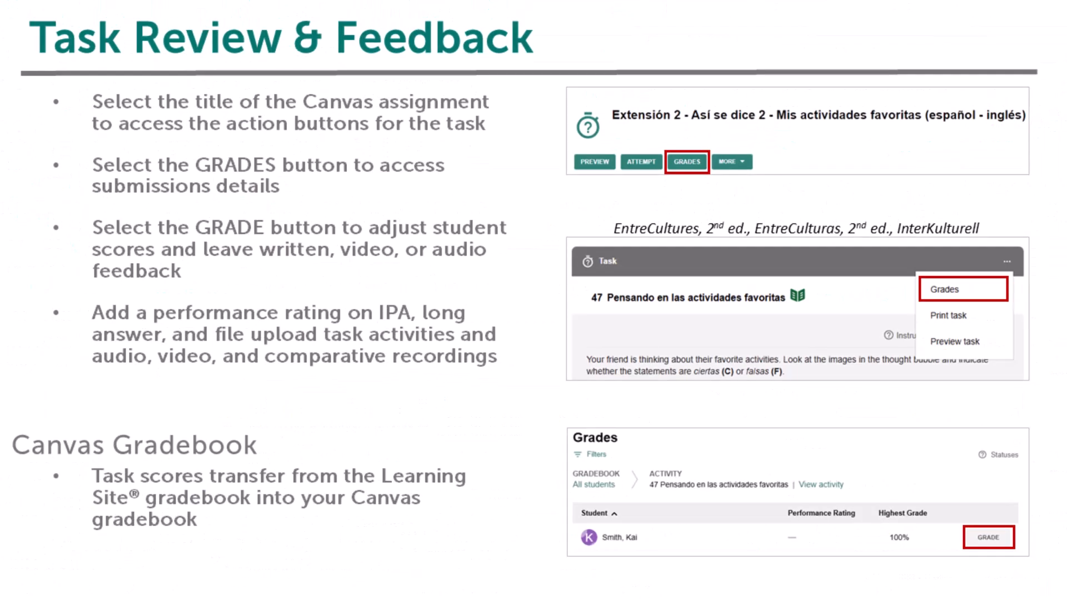
key("right")
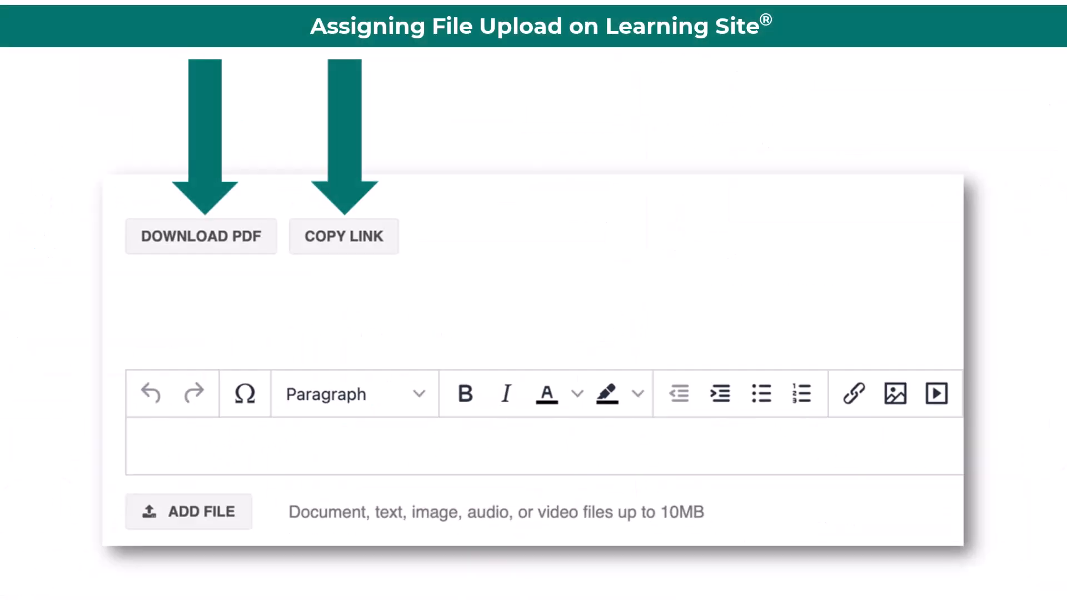
Add a completed work file to the document task response.
left_click(200, 236)
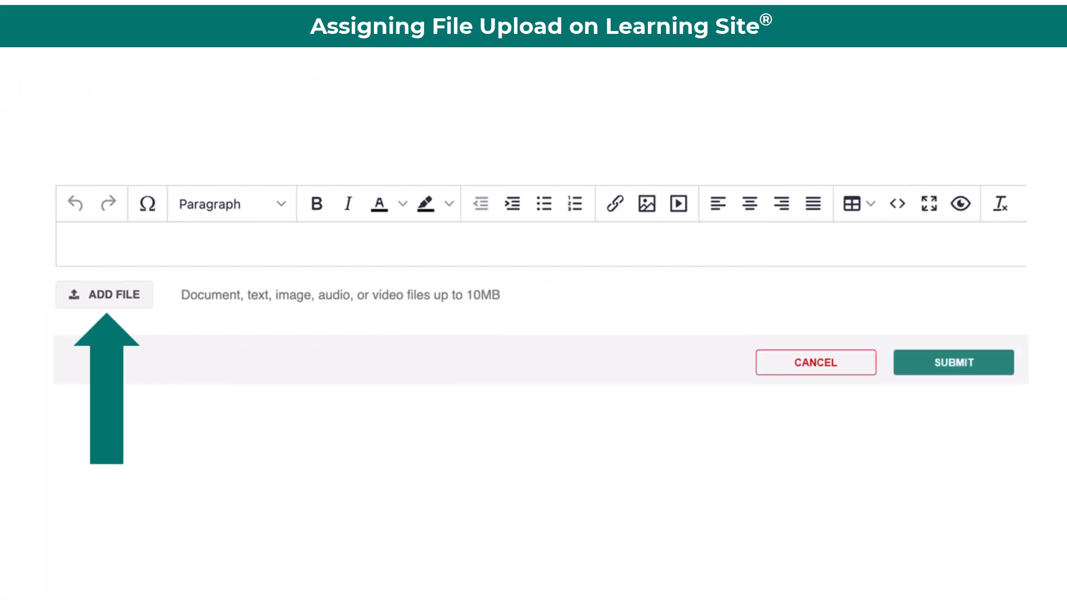
left_click(105, 294)
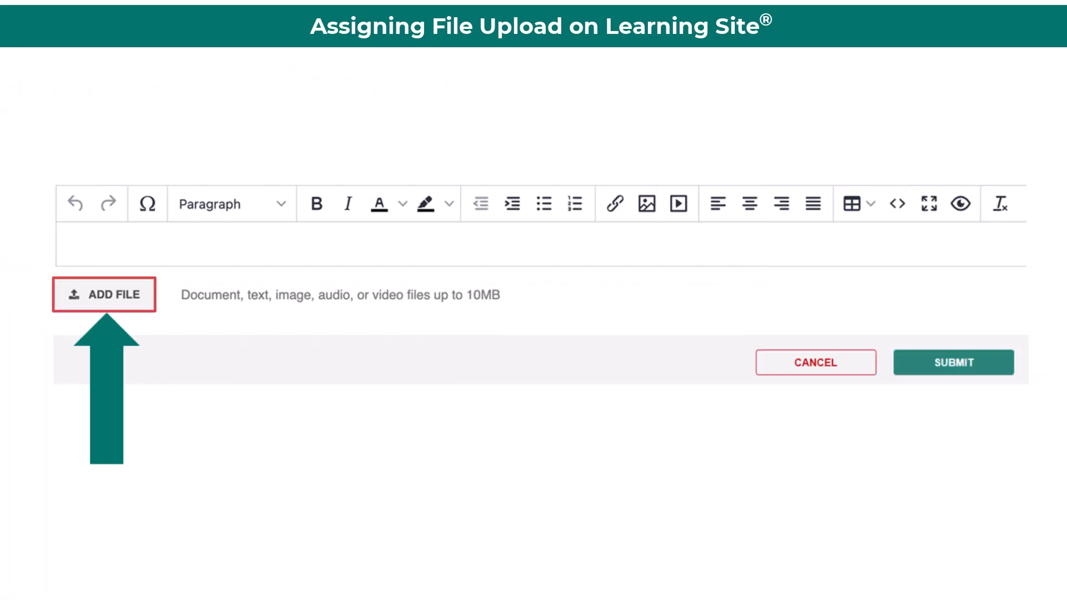
left_click(952, 361)
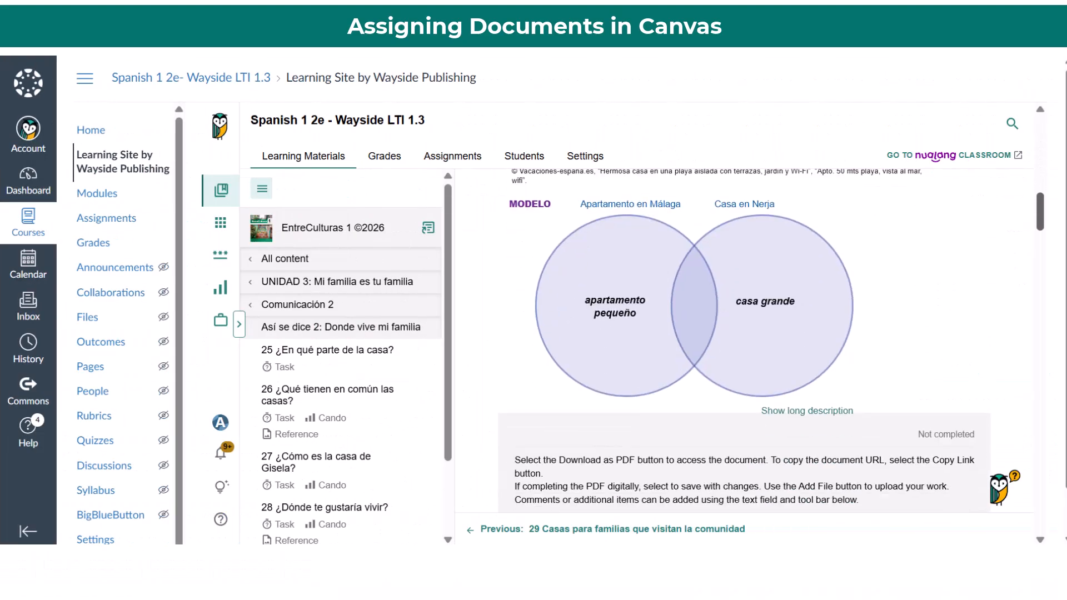
Bring up the Learning Site welcome menu of tours, guides and webinars via the owl help icon.
left_click(637, 476)
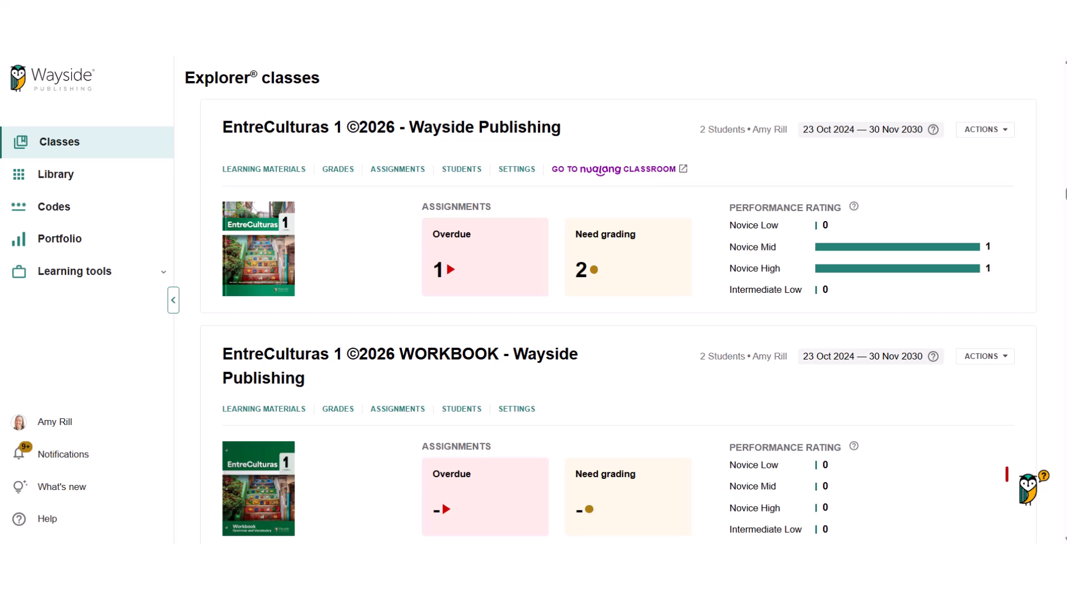
left_click(1031, 491)
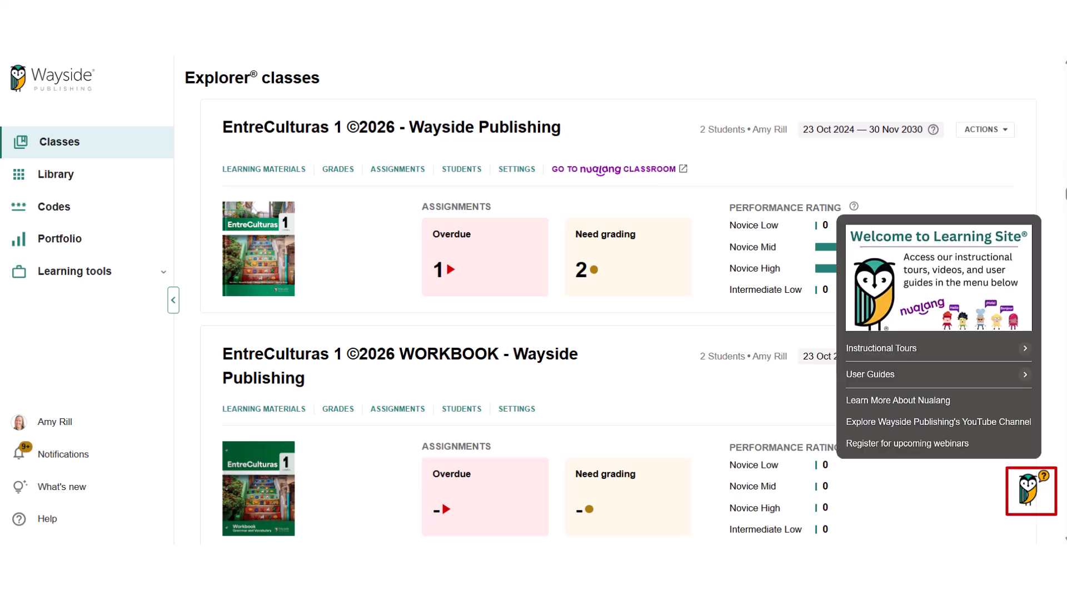